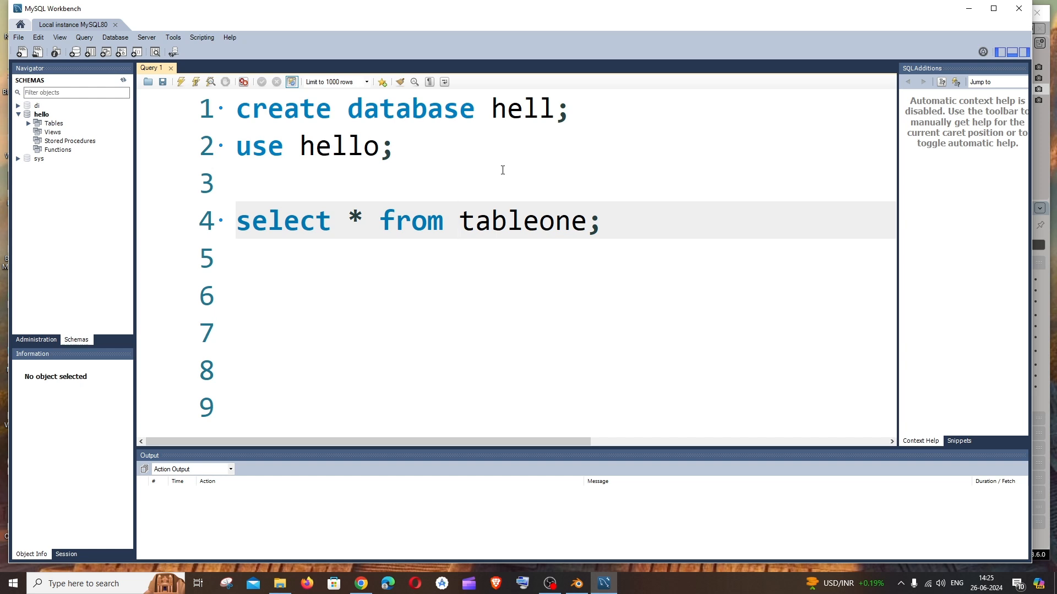
pyautogui.moveTo(499, 177)
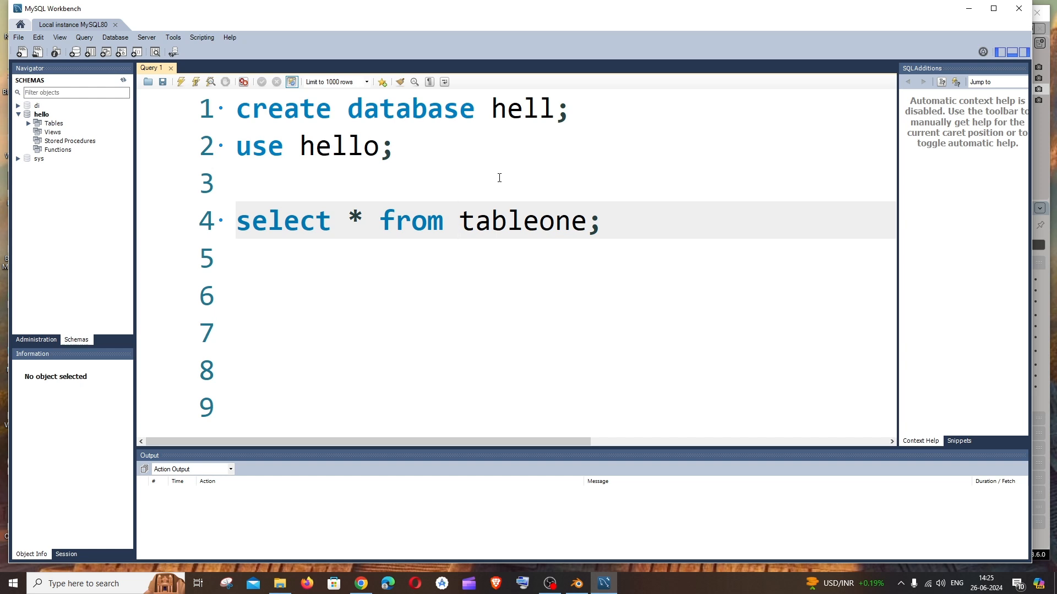
# Step: Comment out the select query line with a leading --
pyautogui.click(460, 221)
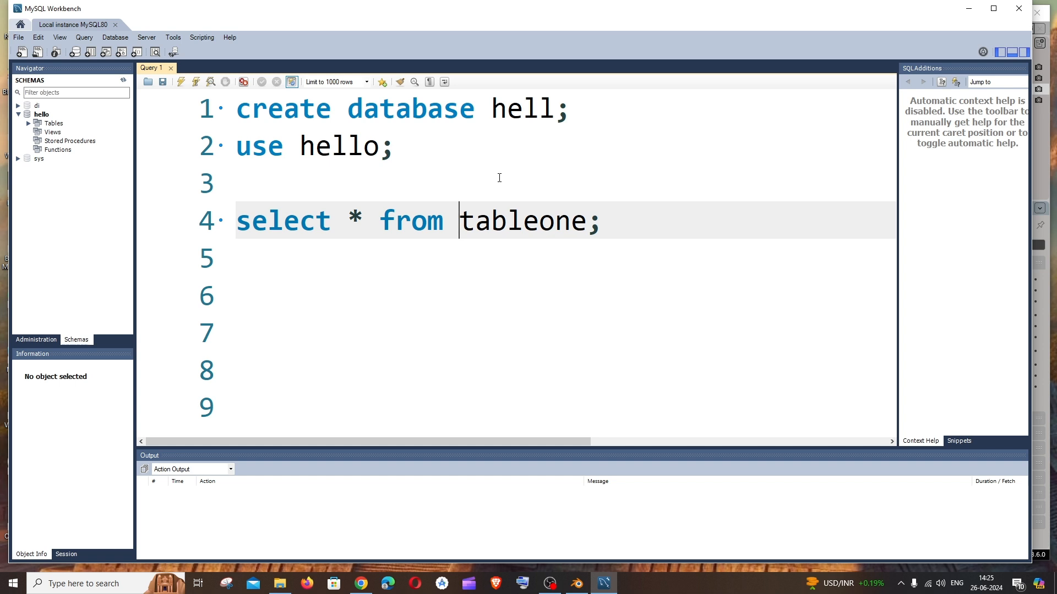
pyautogui.moveTo(497, 182)
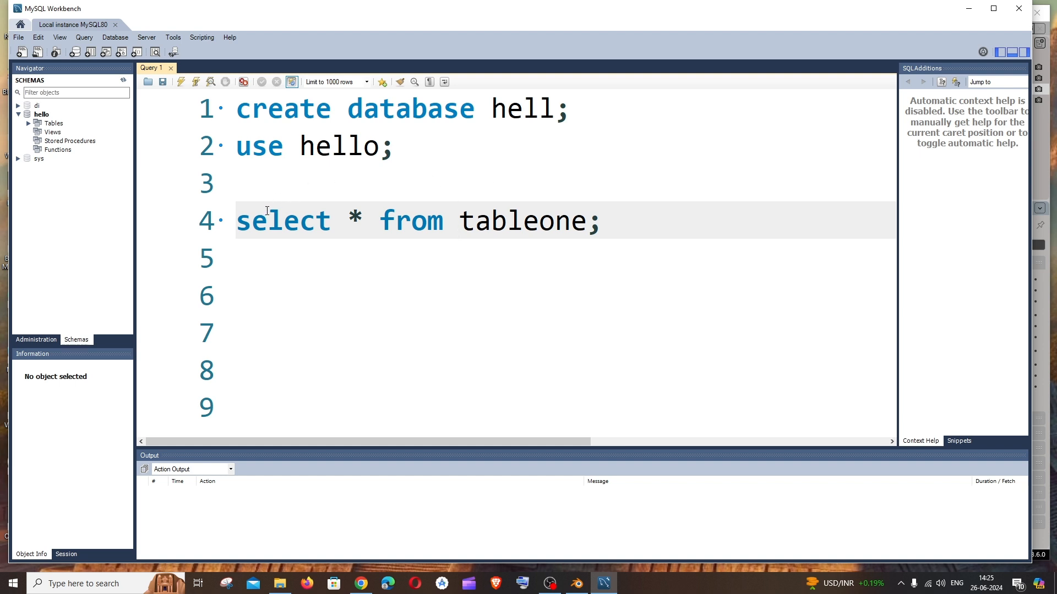
pyautogui.moveTo(366, 216)
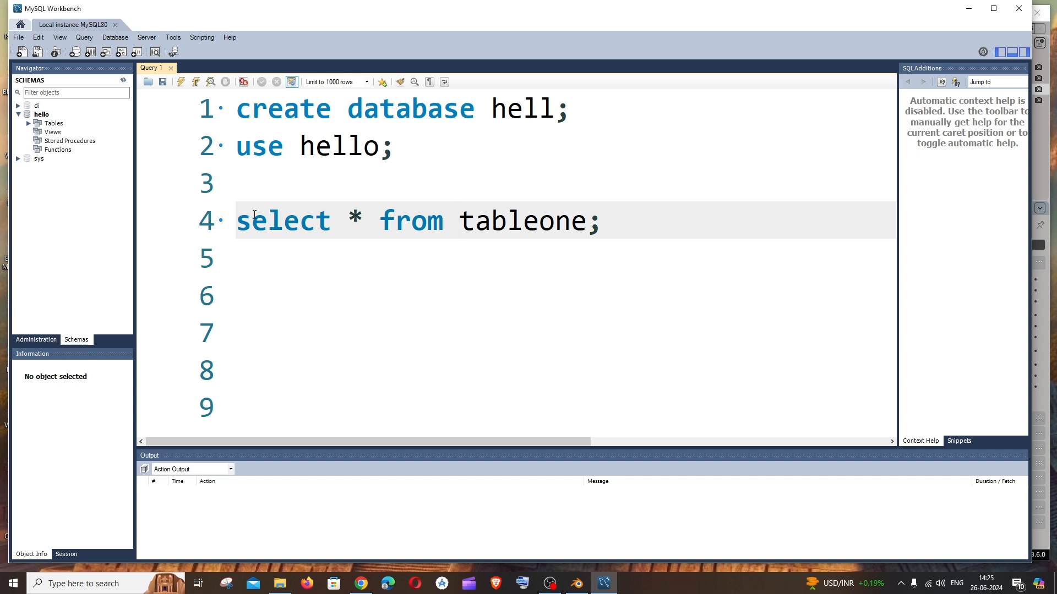
pyautogui.click(253, 220)
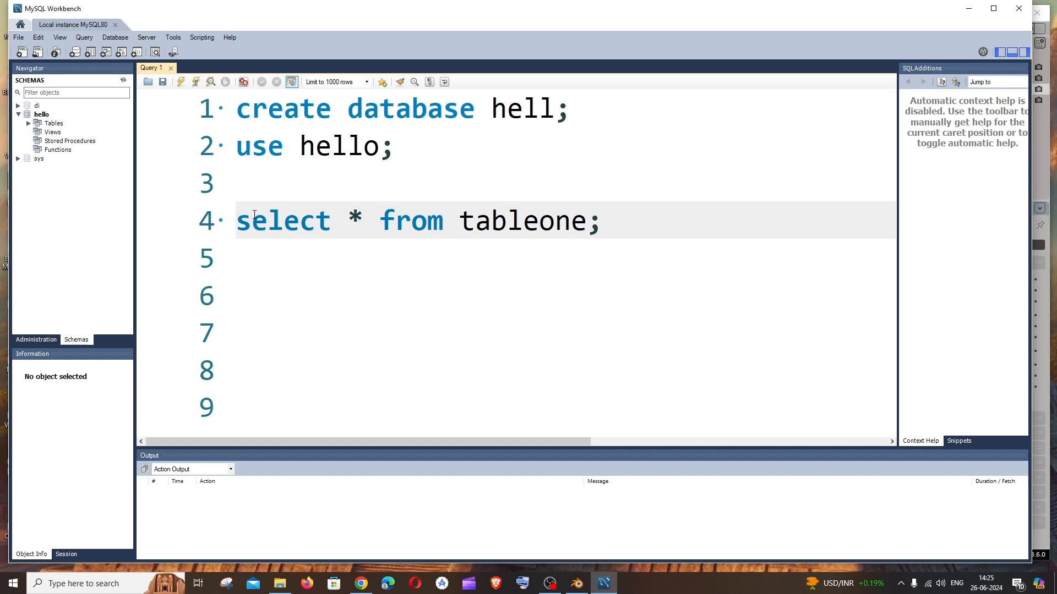
pyautogui.write('--')
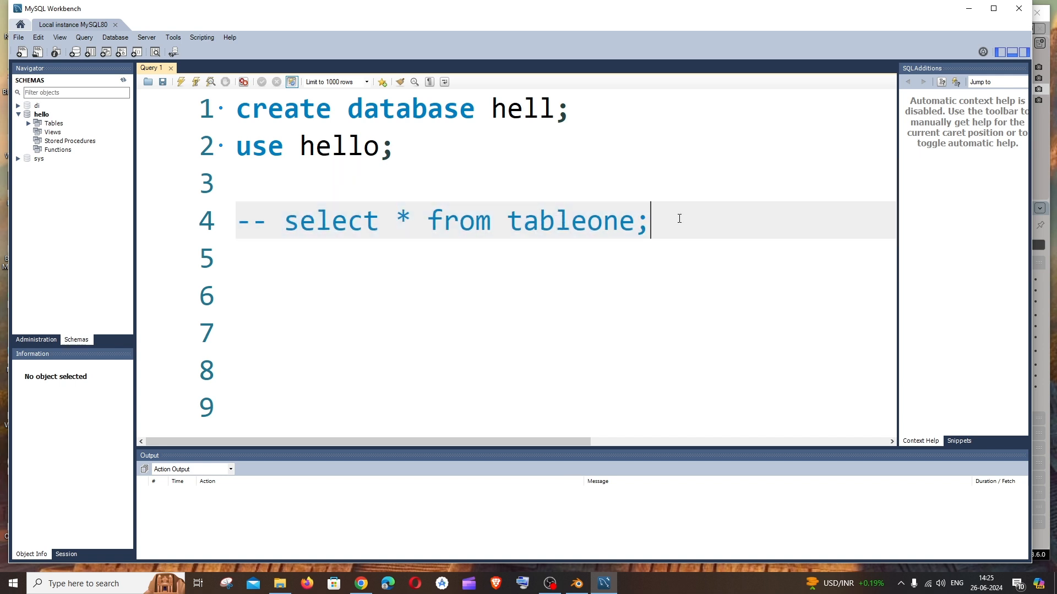
pyautogui.moveTo(572, 158)
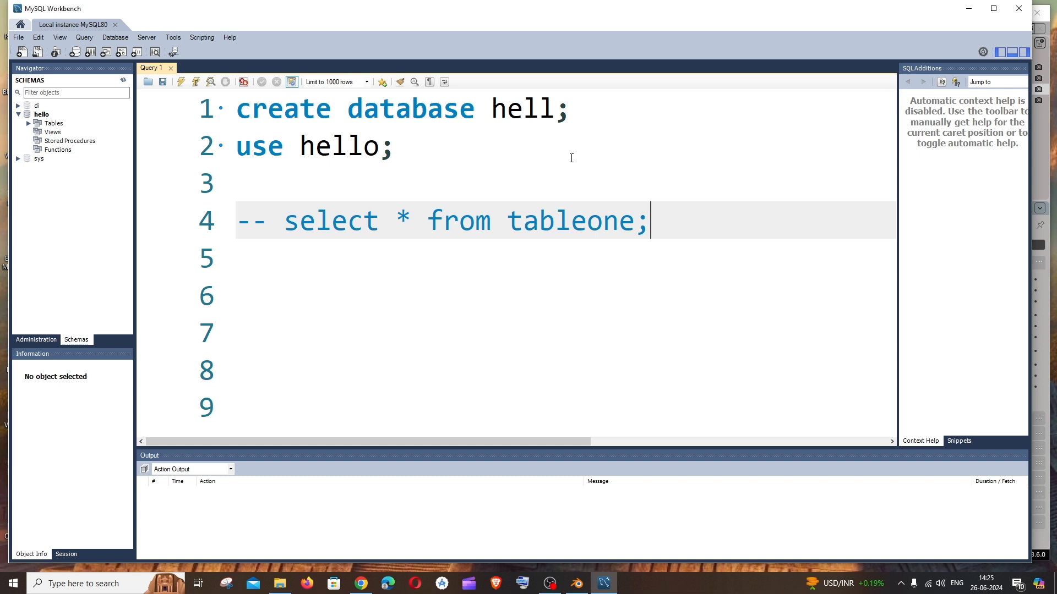
# Step: Add a junk -- comment under the select and rename the database to hell1
pyautogui.click(396, 220)
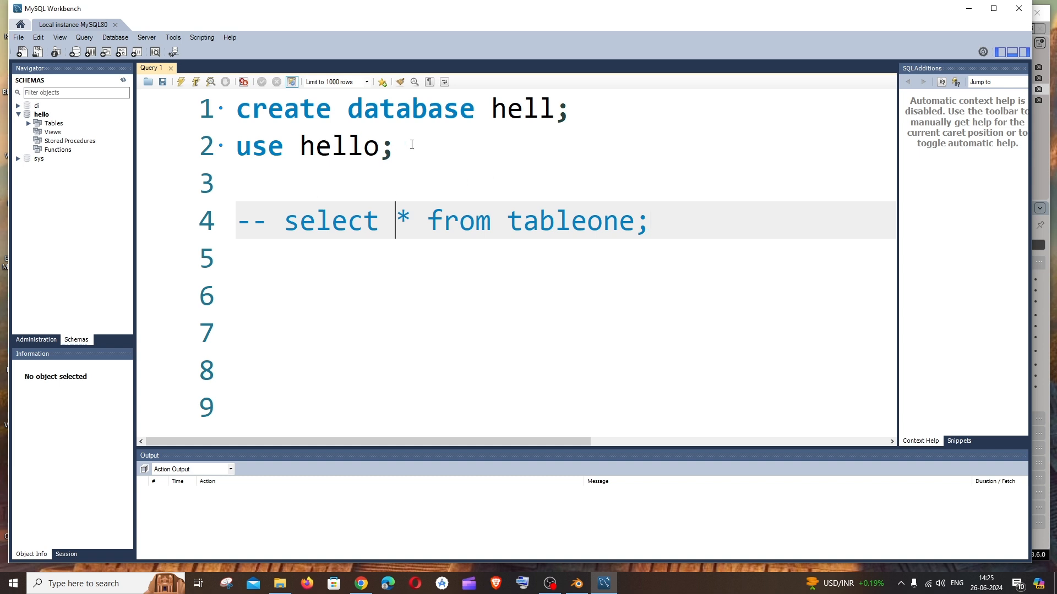
pyautogui.click(650, 221)
pyautogui.write('-- fskfnjsofnsop')
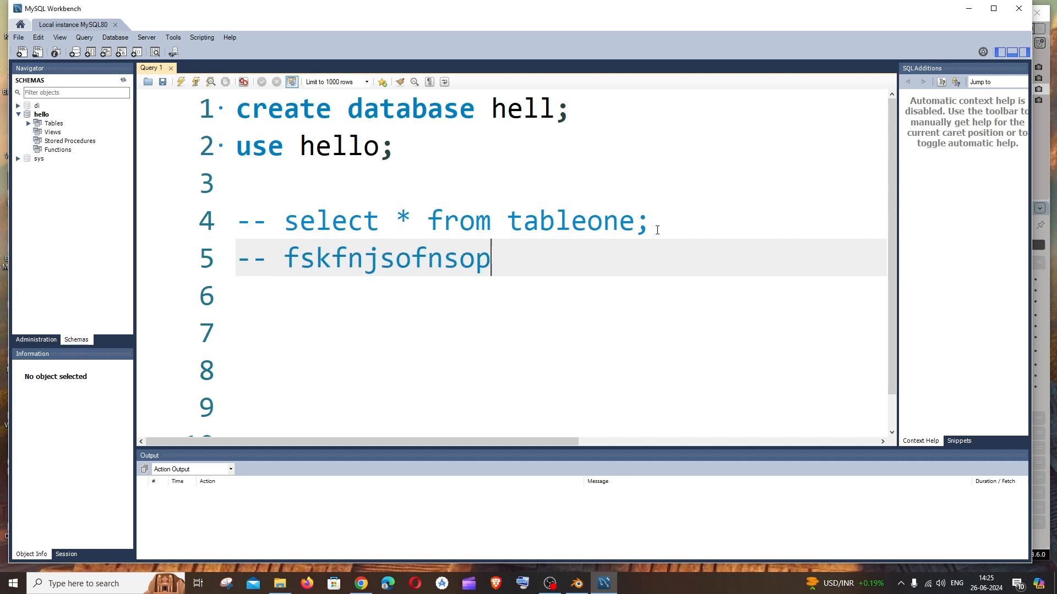
pyautogui.write('f')
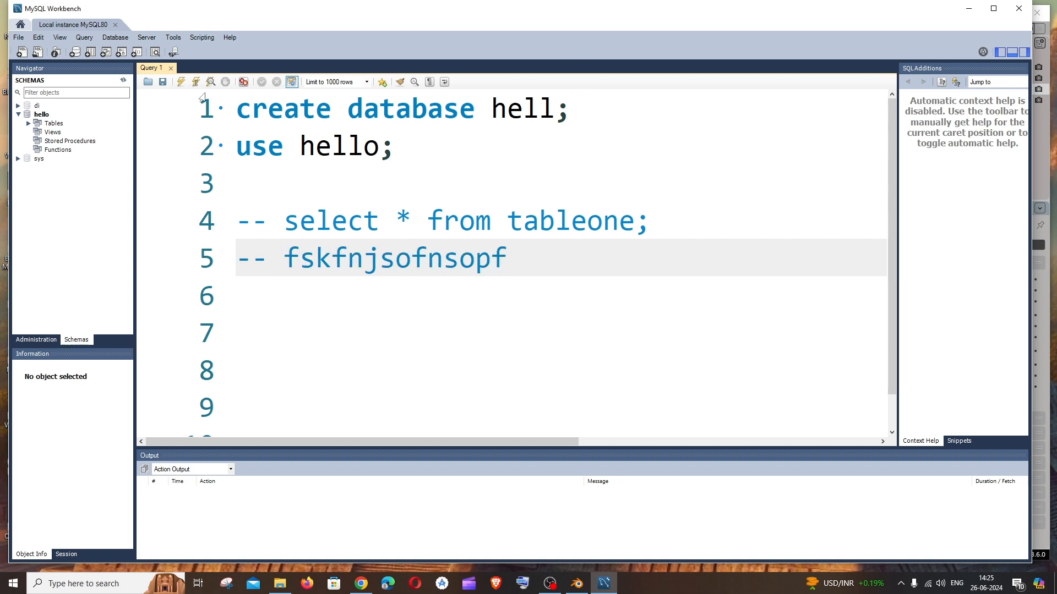
pyautogui.write('1')
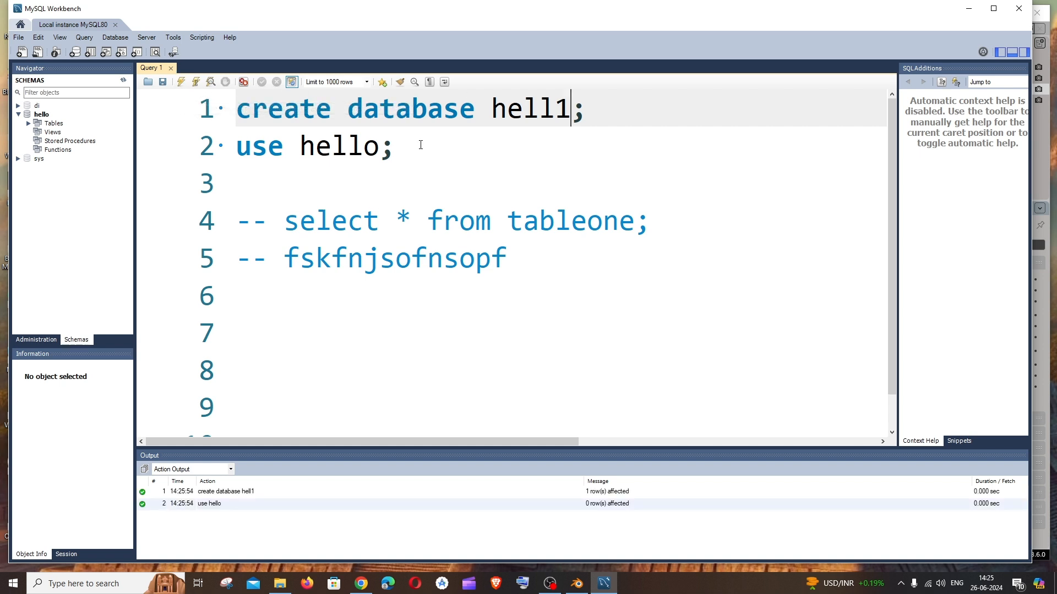
# Step: Delete the extra -- comment line below the commented-out select query
pyautogui.click(286, 221)
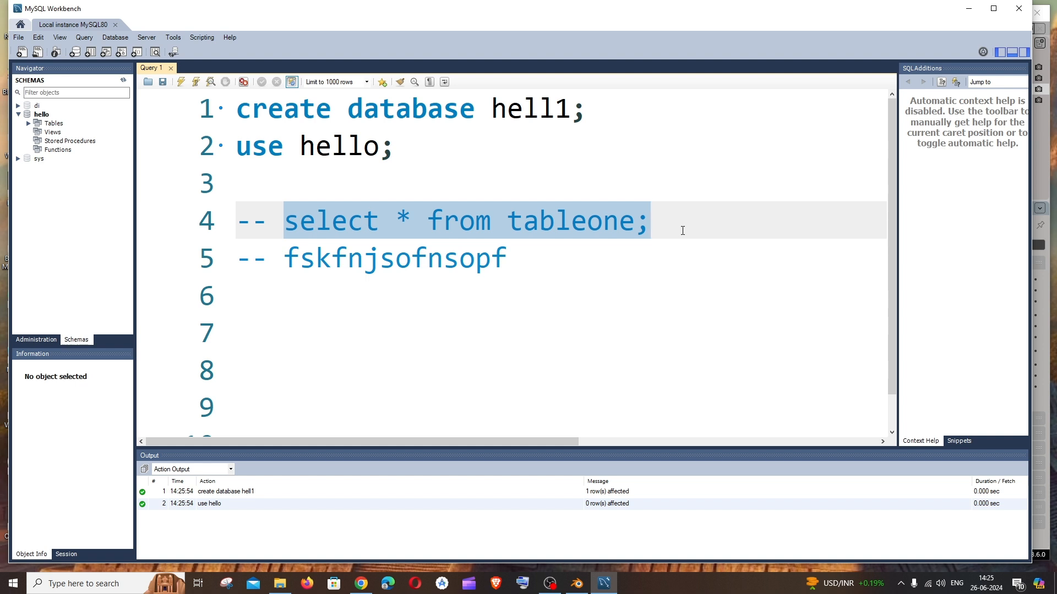
pyautogui.click(564, 258)
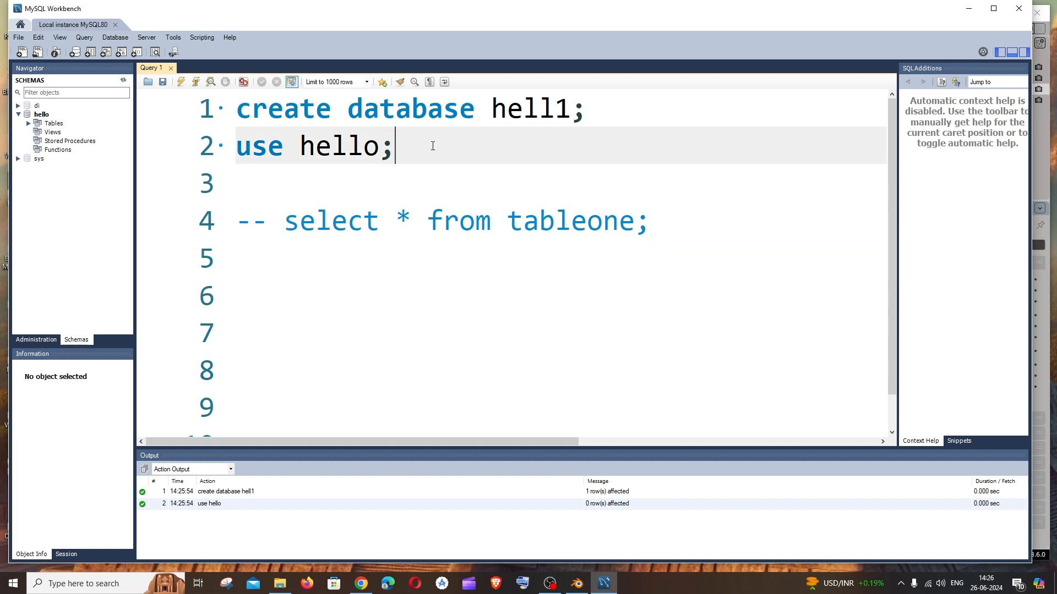
# Step: Trail use hello with the comment -- fskfnjsofnsopf and rename the database to hell2
pyautogui.write('-- fskfnjsofnsopf')
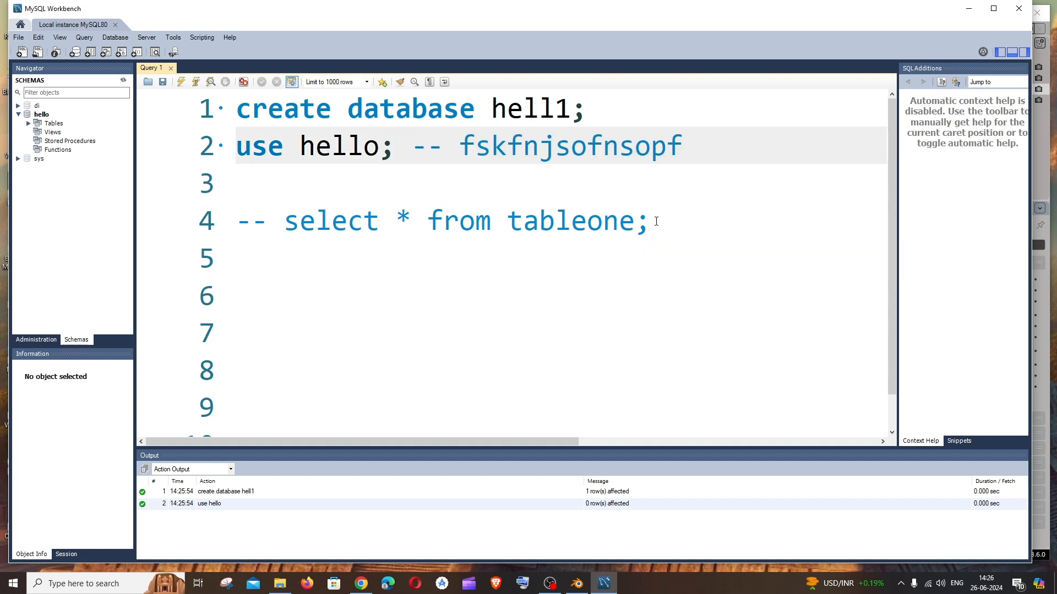
pyautogui.click(557, 109)
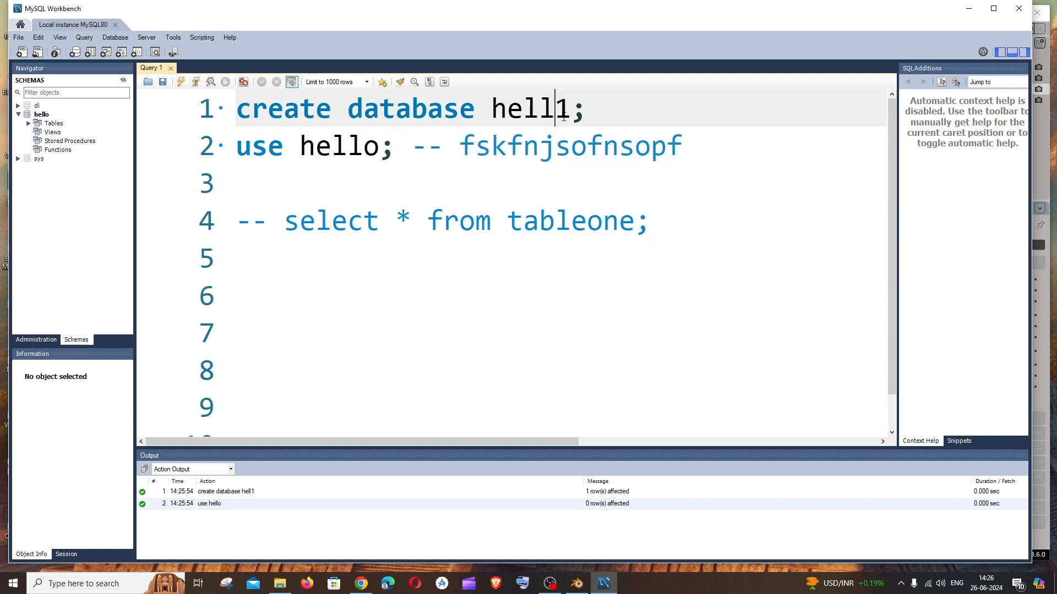
pyautogui.write('2')
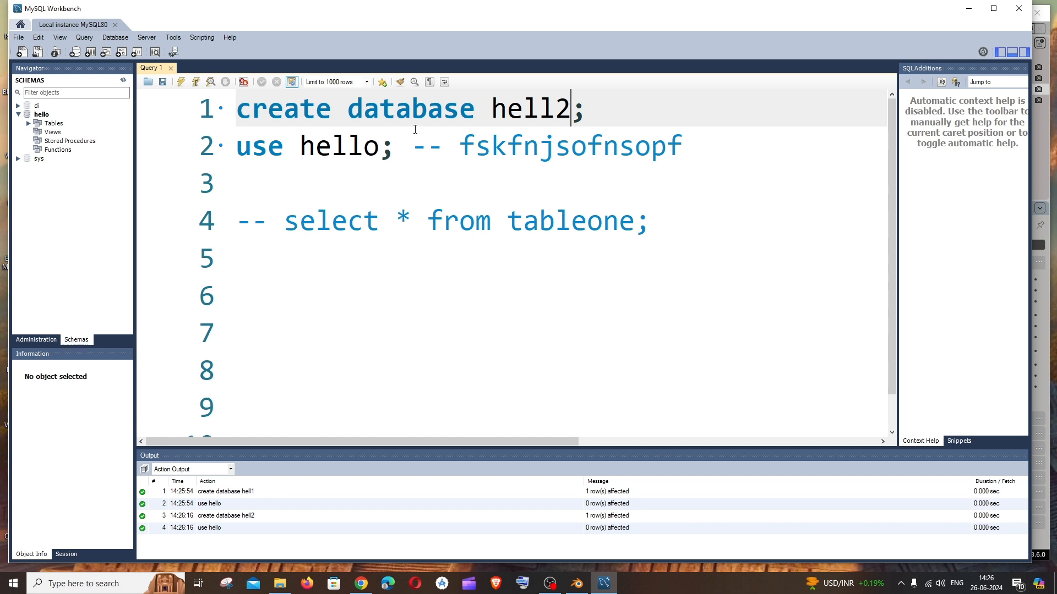
pyautogui.click(410, 146)
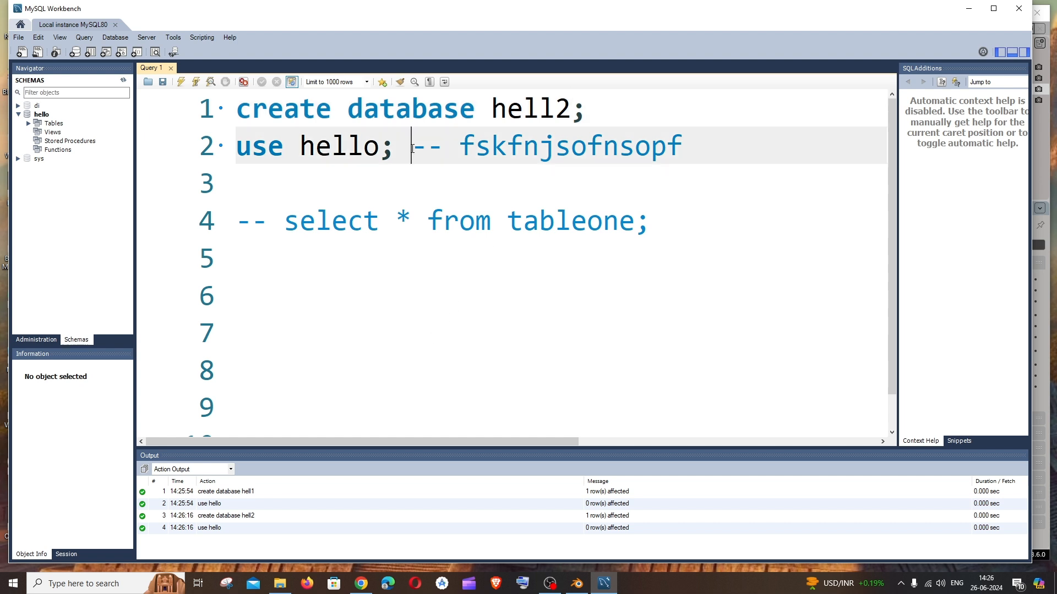
pyautogui.moveTo(413, 146)
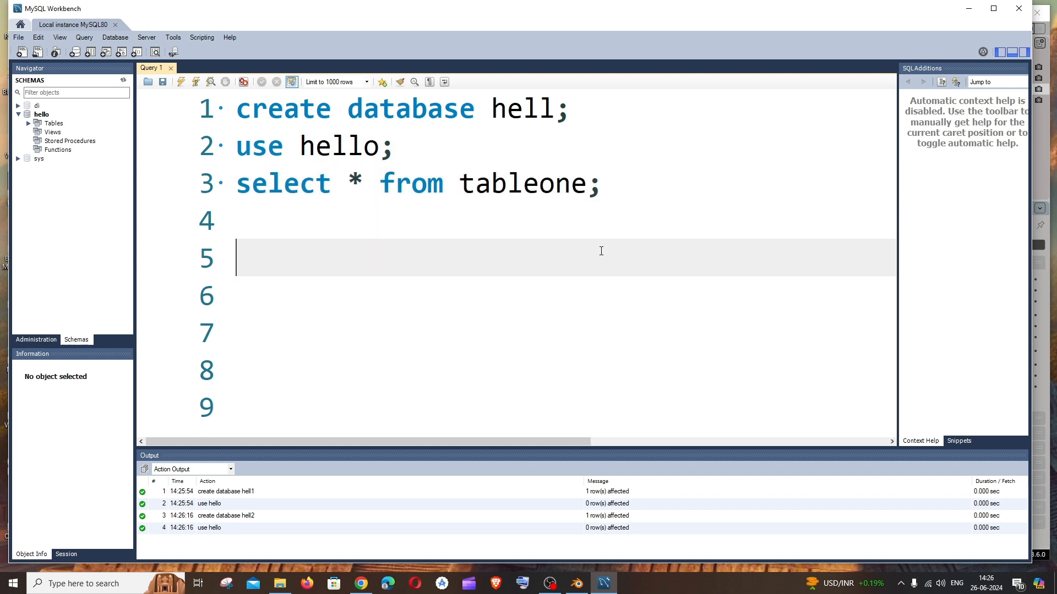
pyautogui.moveTo(614, 234)
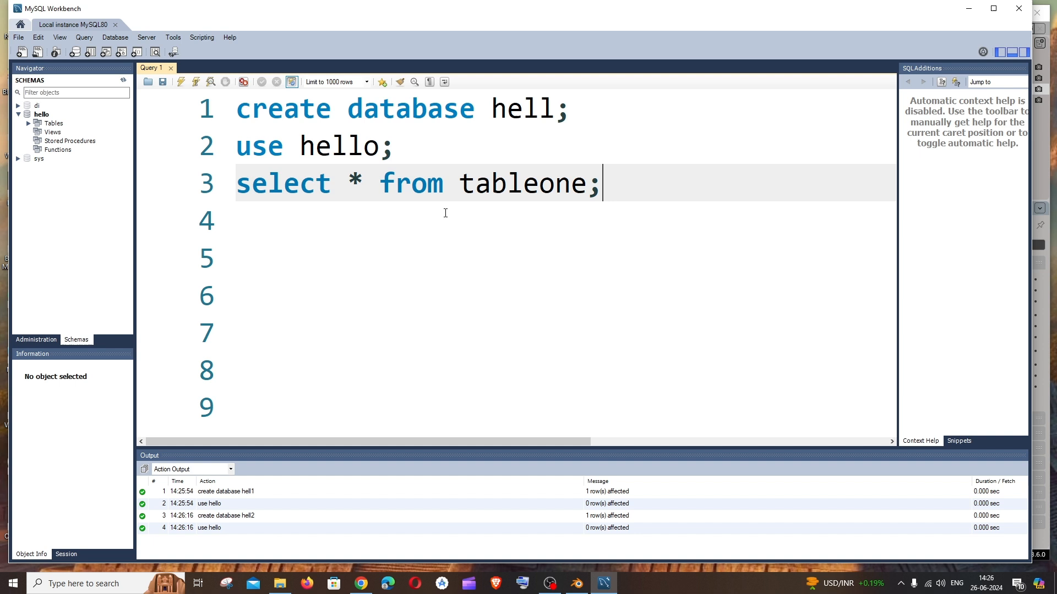
# Step: Un-comment the whole script with Ctrl+/ so all three statements are plain SQL
pyautogui.press('ctrl+a')
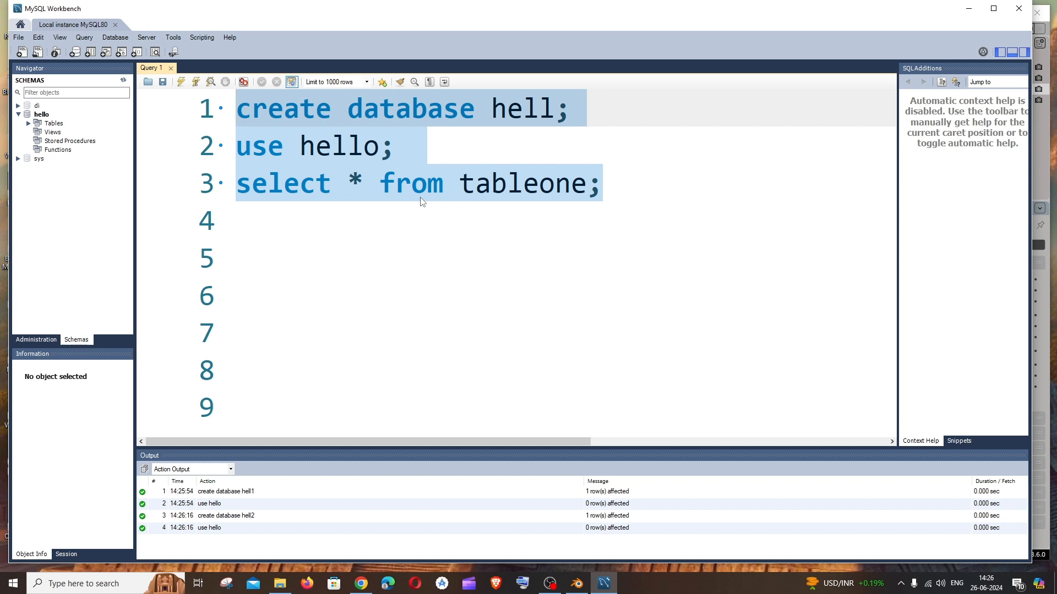
pyautogui.press('ctrl+/')
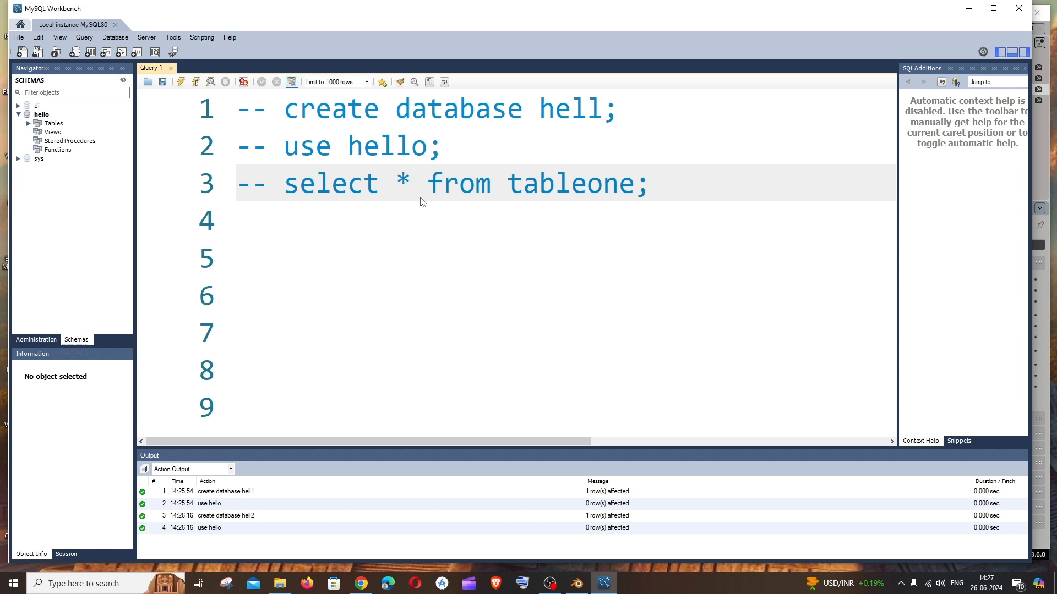
pyautogui.click(649, 184)
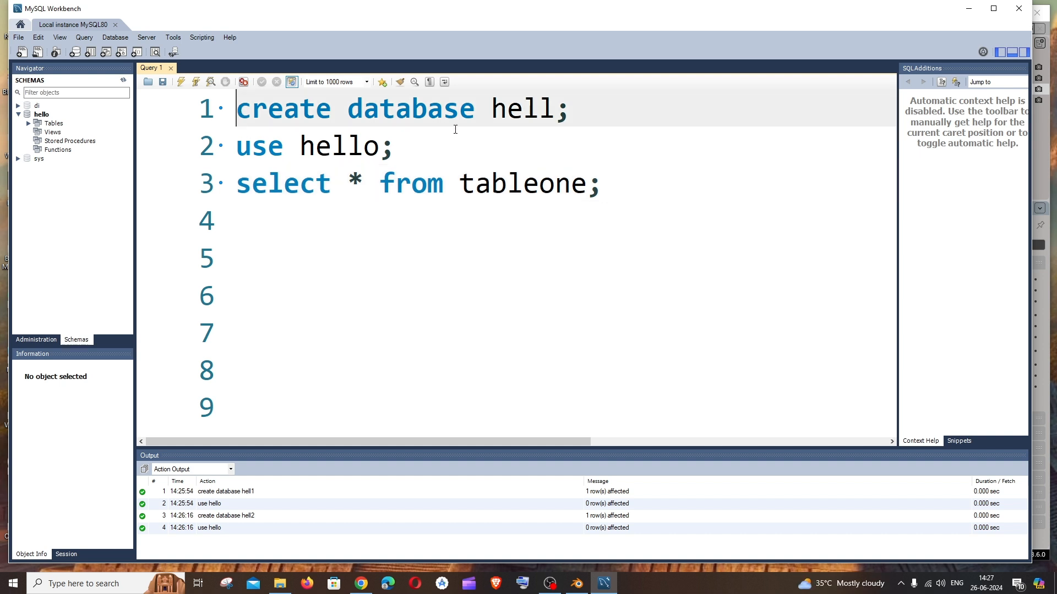
# Step: Start a /* block comment on line 1 and remove the stray test text
pyautogui.write('/')
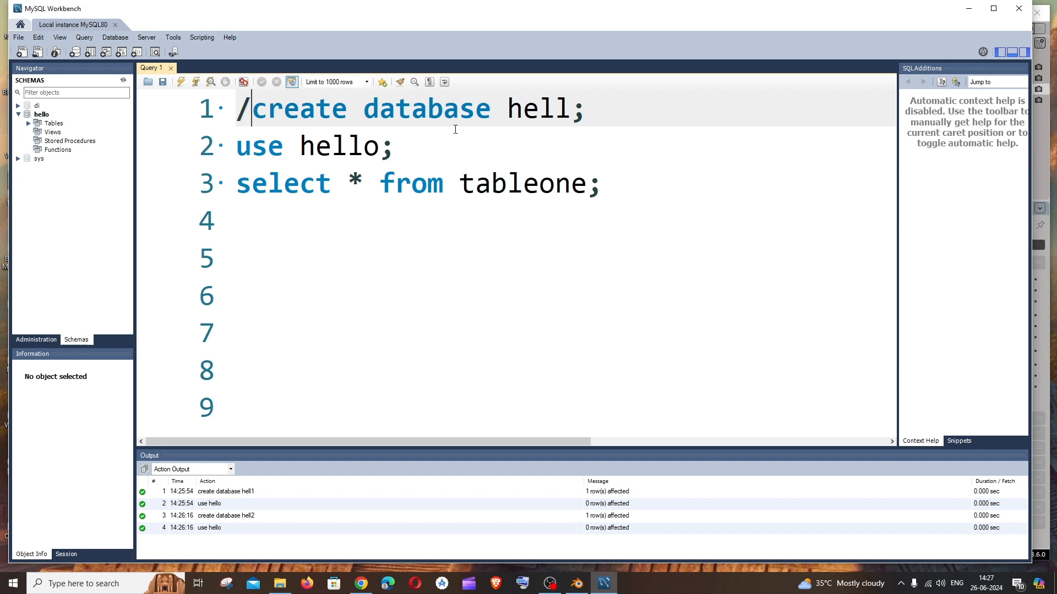
pyautogui.write('*')
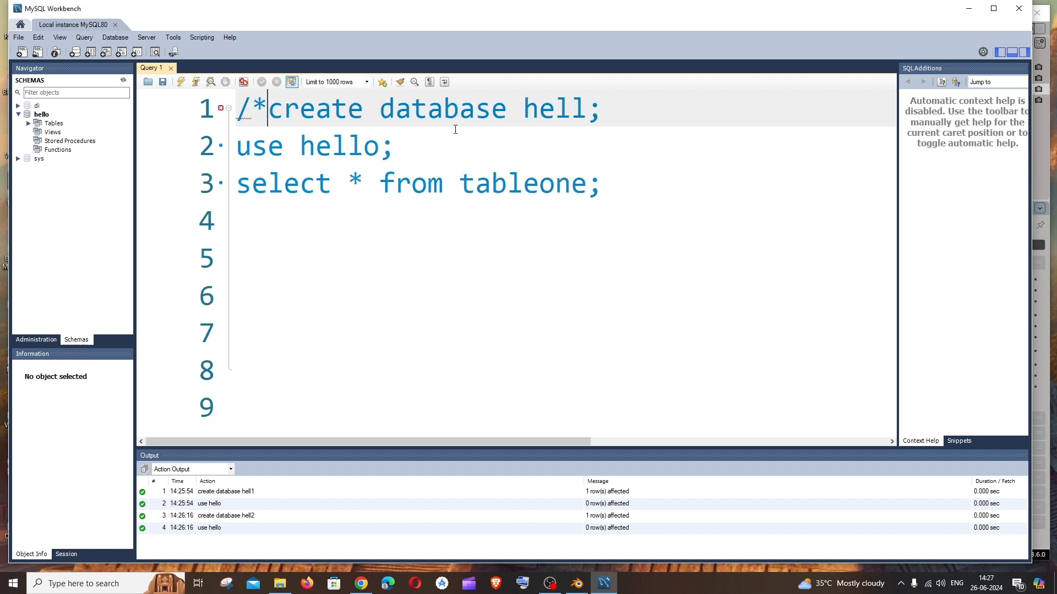
pyautogui.moveTo(677, 187)
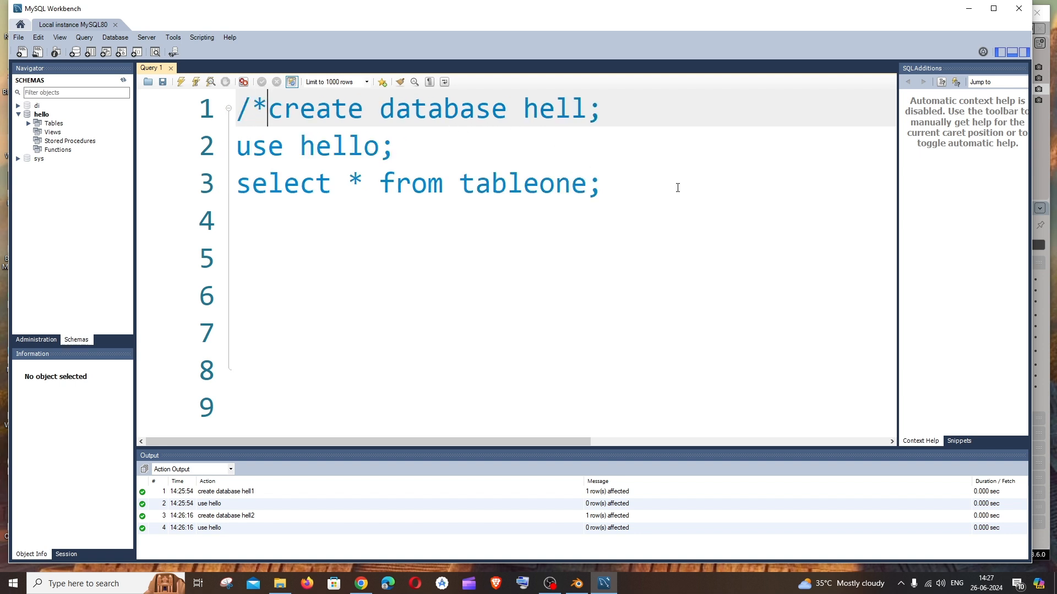
pyautogui.click(637, 184)
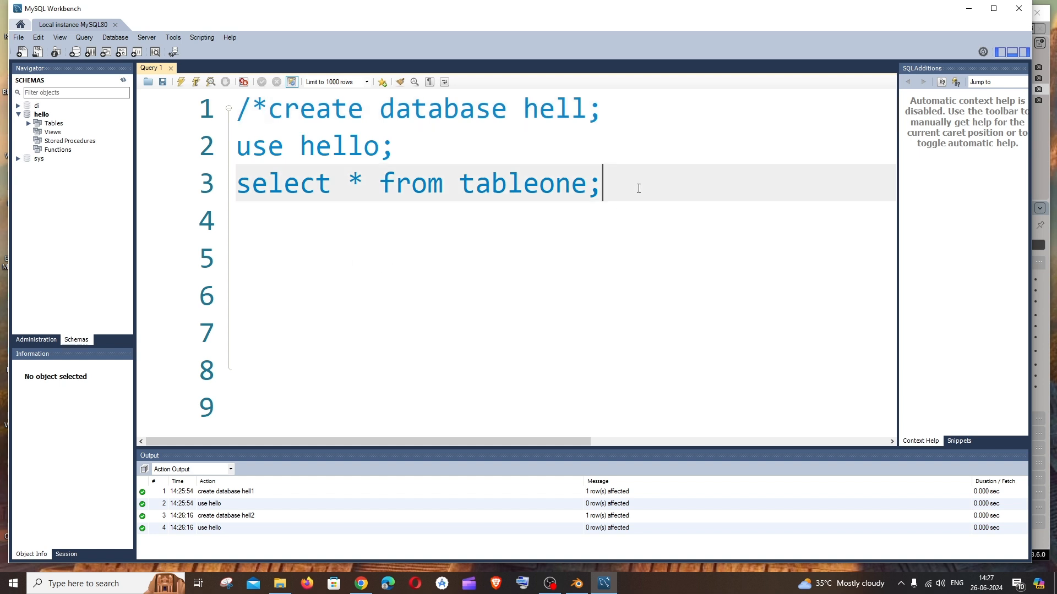
pyautogui.write('dfdffdasfsfs')
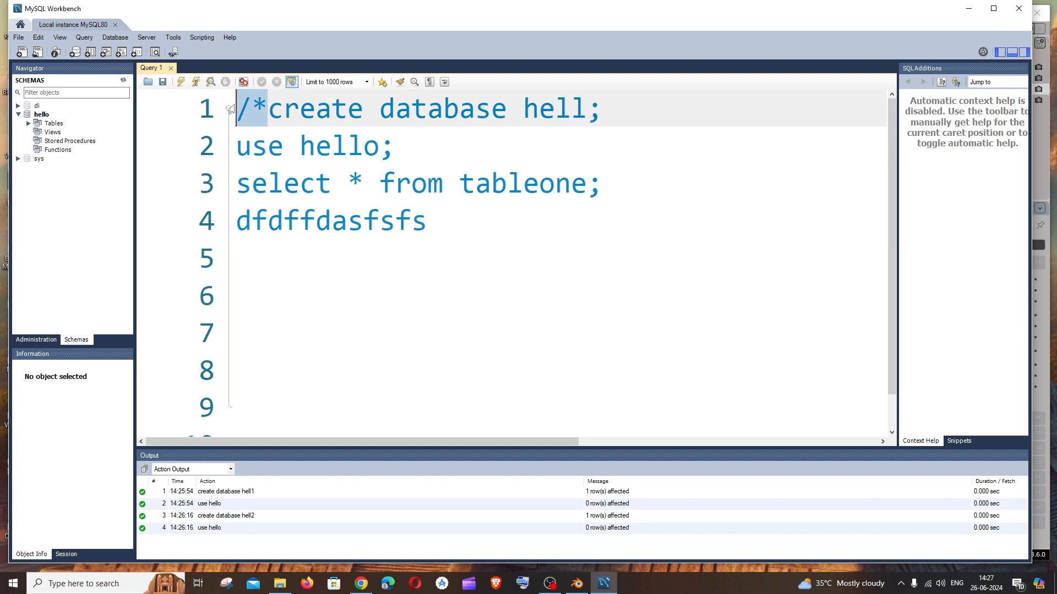
pyautogui.press('Backspace')
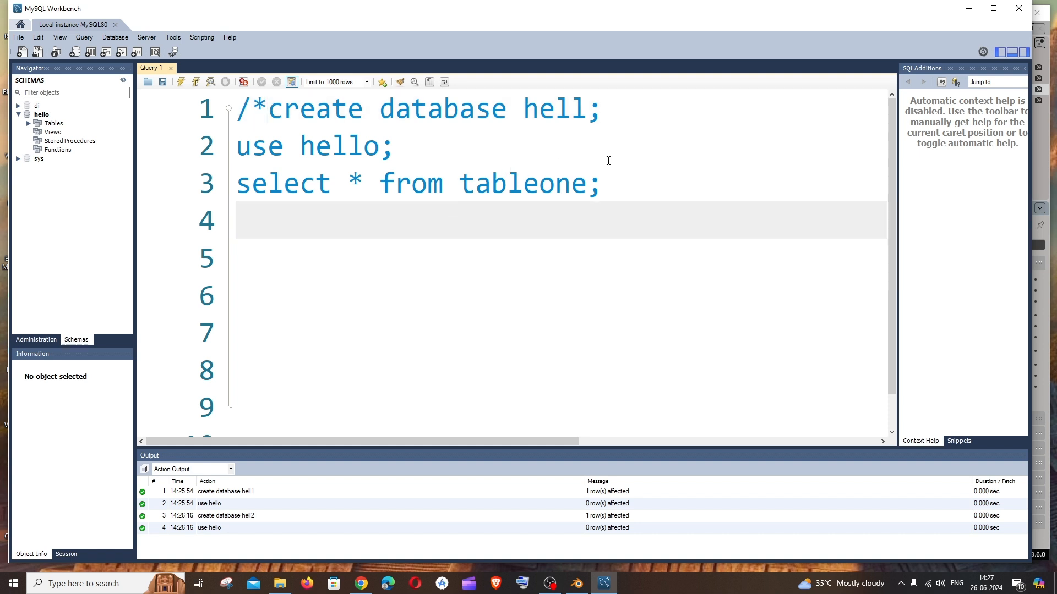
# Step: Close the block comment with */ after the select and add select * from tableone; below
pyautogui.click(629, 184)
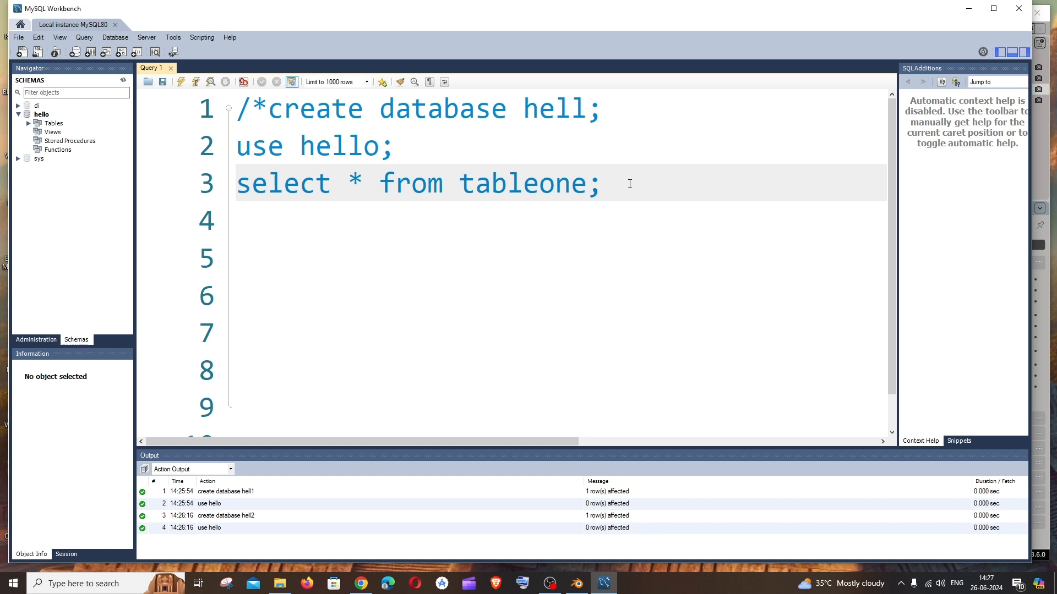
pyautogui.write('*')
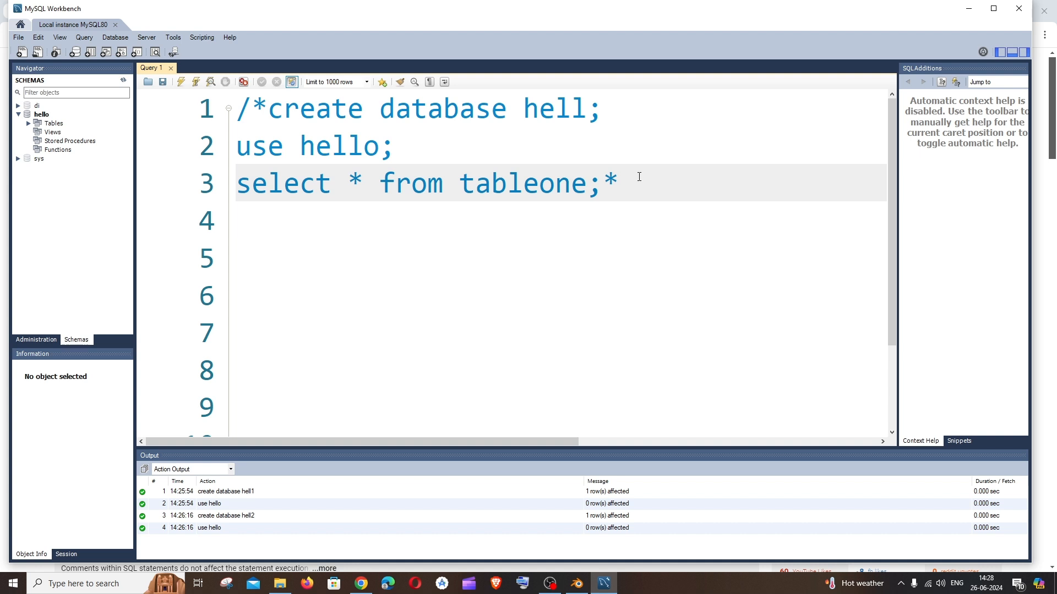
pyautogui.write('*/')
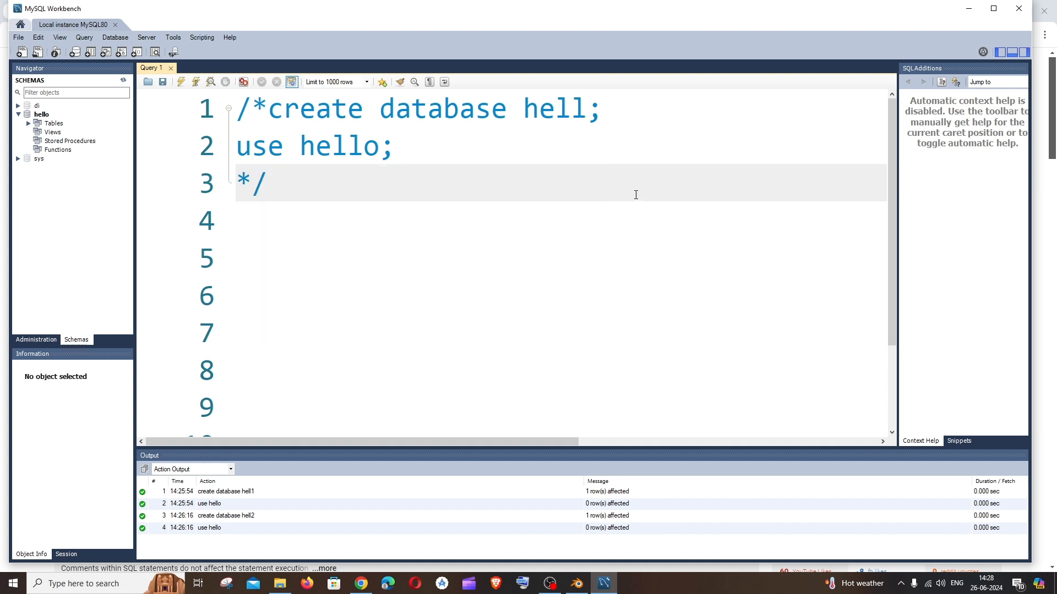
pyautogui.write('select * from tableone;')
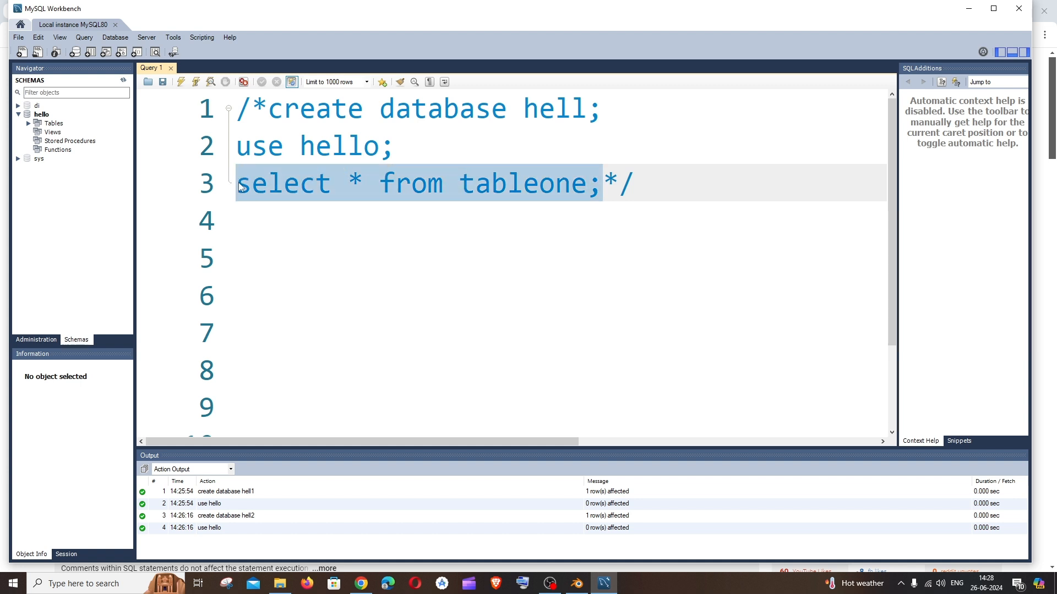
# Step: Run a standalone select * from tableone returning three rows, then close the result grid
pyautogui.write('select * from tableone;')
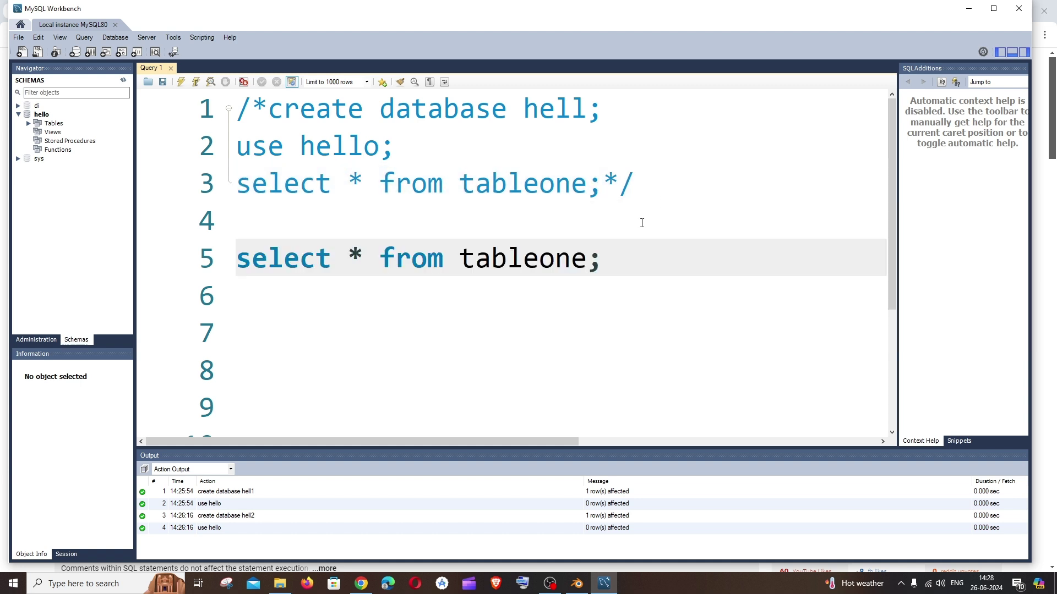
pyautogui.click(600, 183)
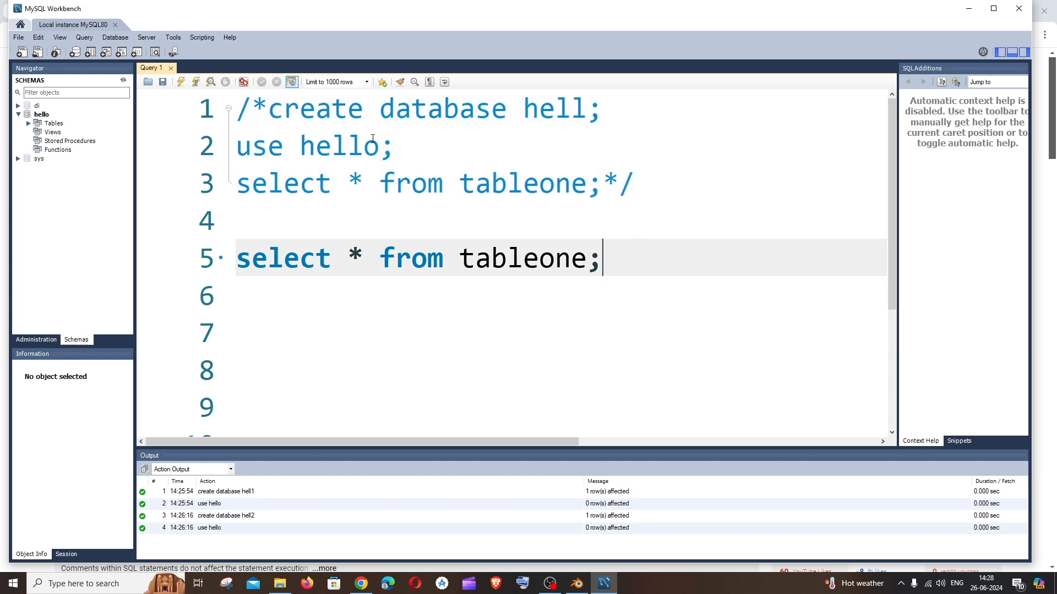
pyautogui.click(180, 82)
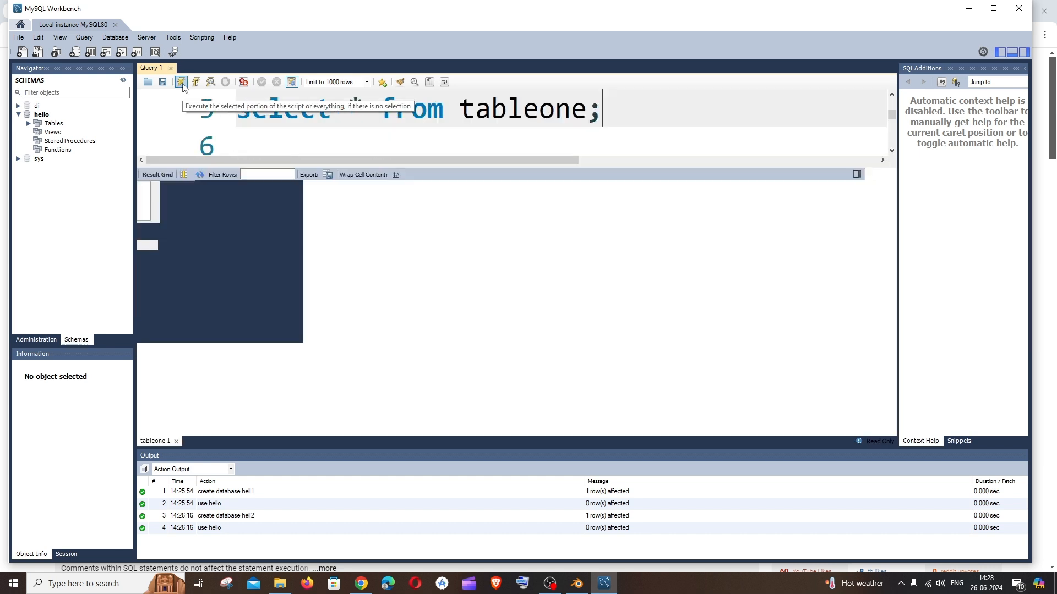
pyautogui.click(180, 82)
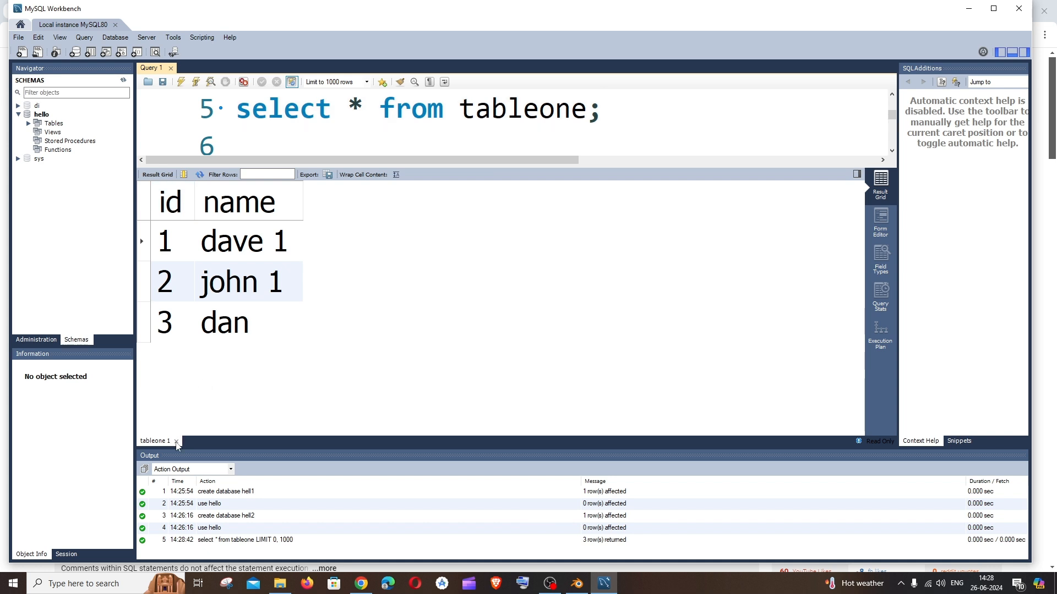
pyautogui.click(177, 441)
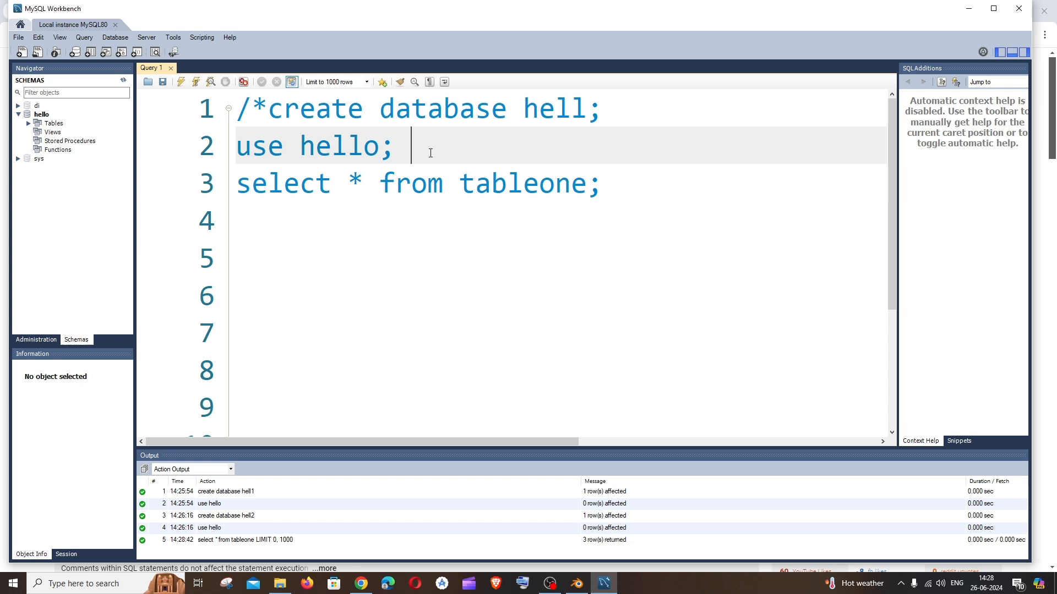
# Step: Close the block comment with */ after use hello; so only lines 1–2 stay commented
pyautogui.write('*/')
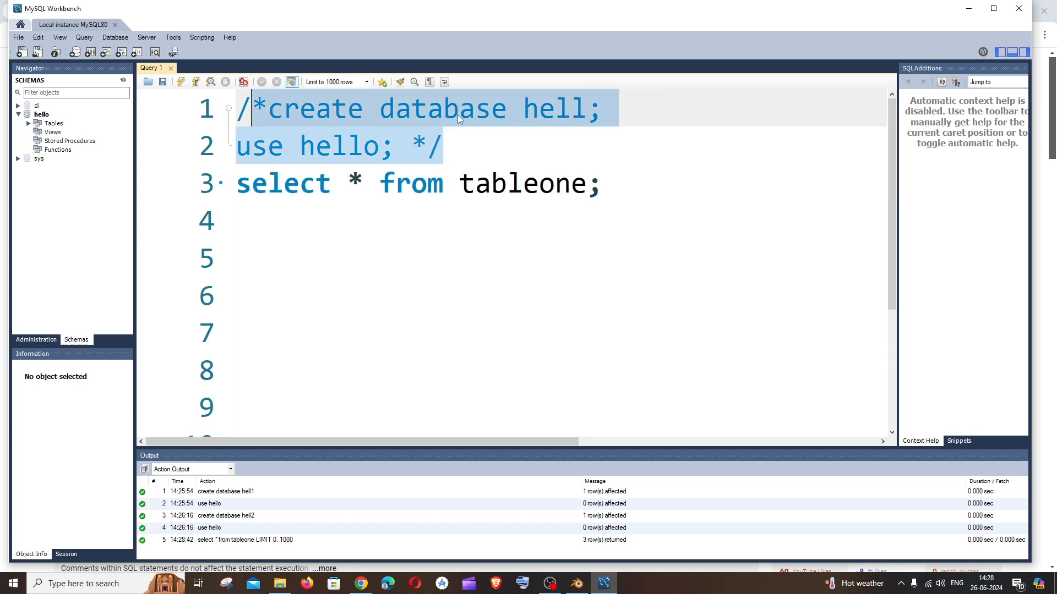
pyautogui.click(488, 146)
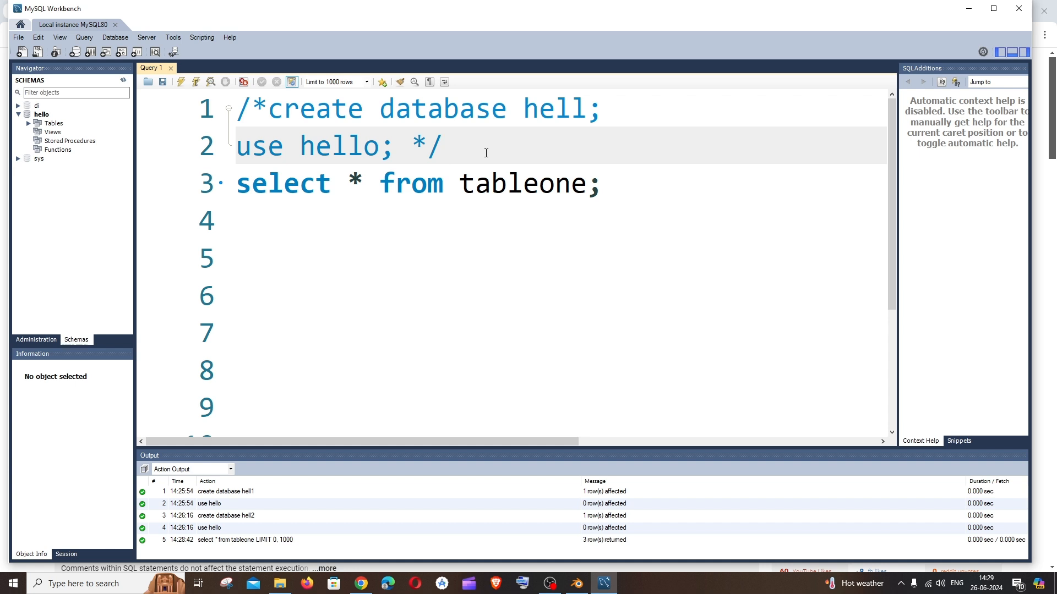
pyautogui.click(445, 147)
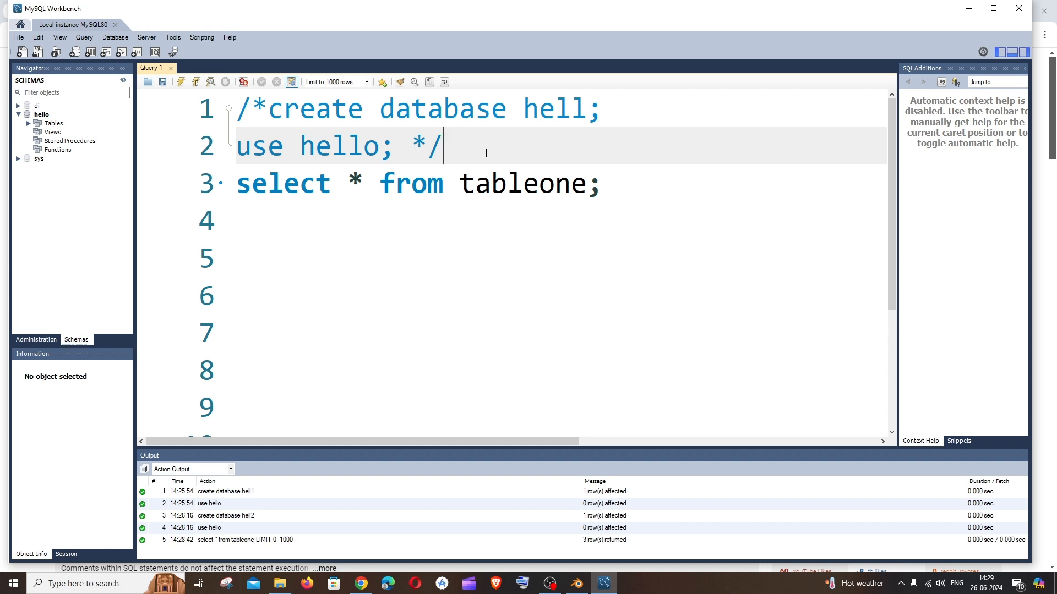
pyautogui.moveTo(596, 460)
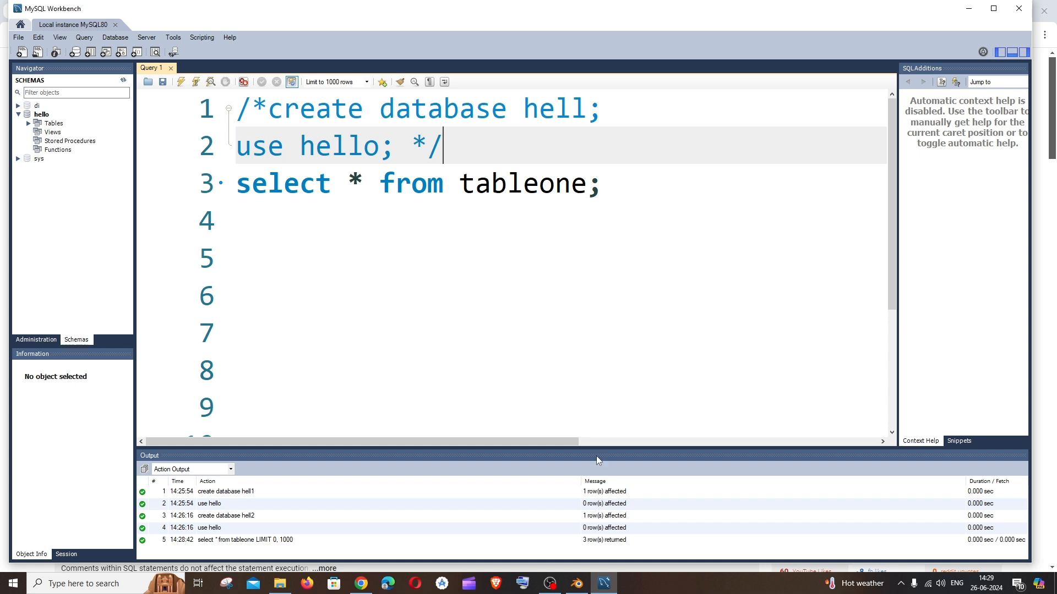